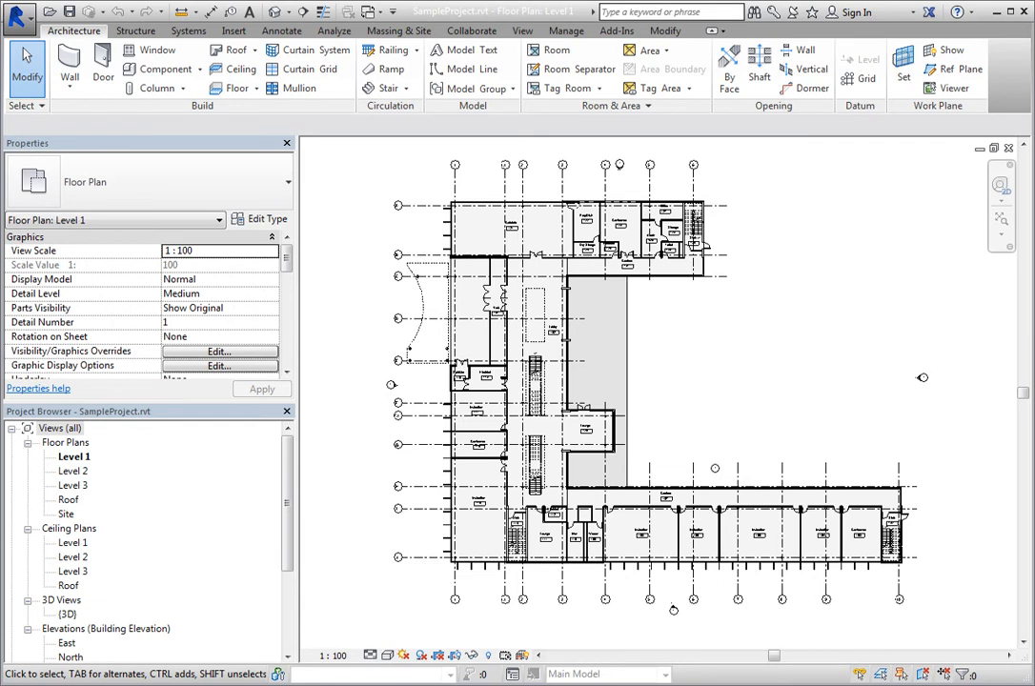
# - Reach the Revit Options settings from the Application Menu
pyautogui.click(19, 19)
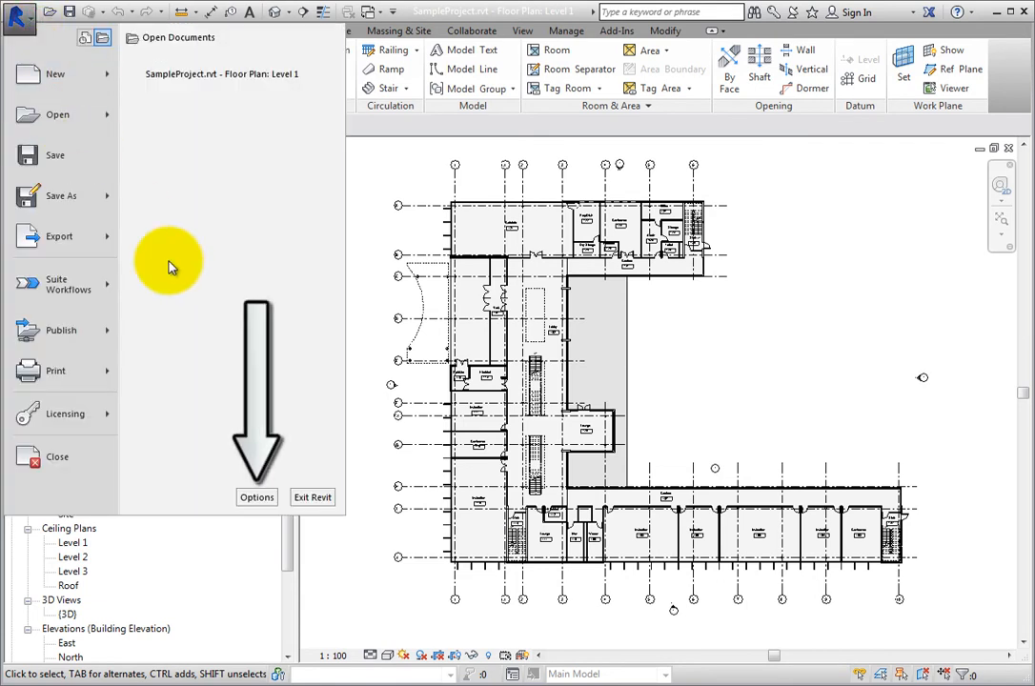
pyautogui.click(256, 498)
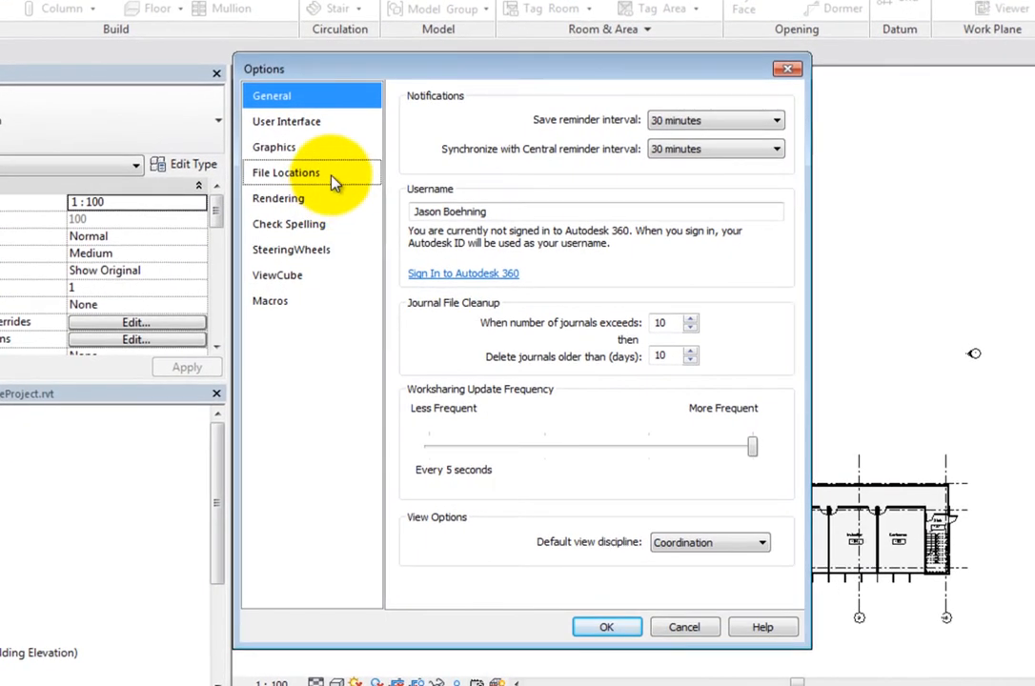
# - Show the File Locations settings listing the project template paths
pyautogui.click(286, 172)
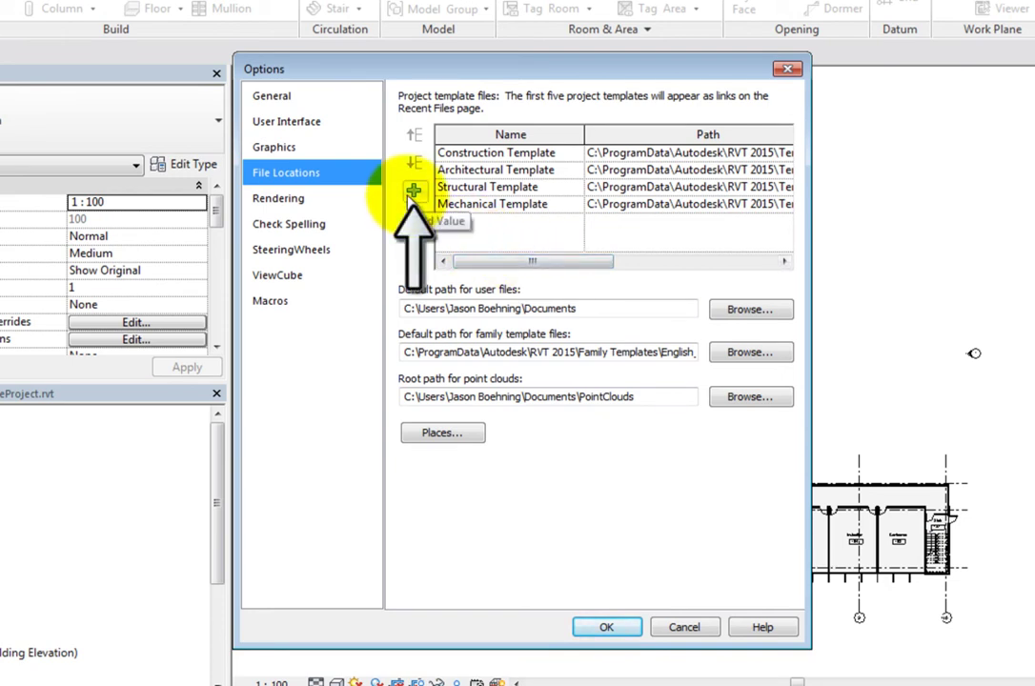
pyautogui.moveTo(413, 194)
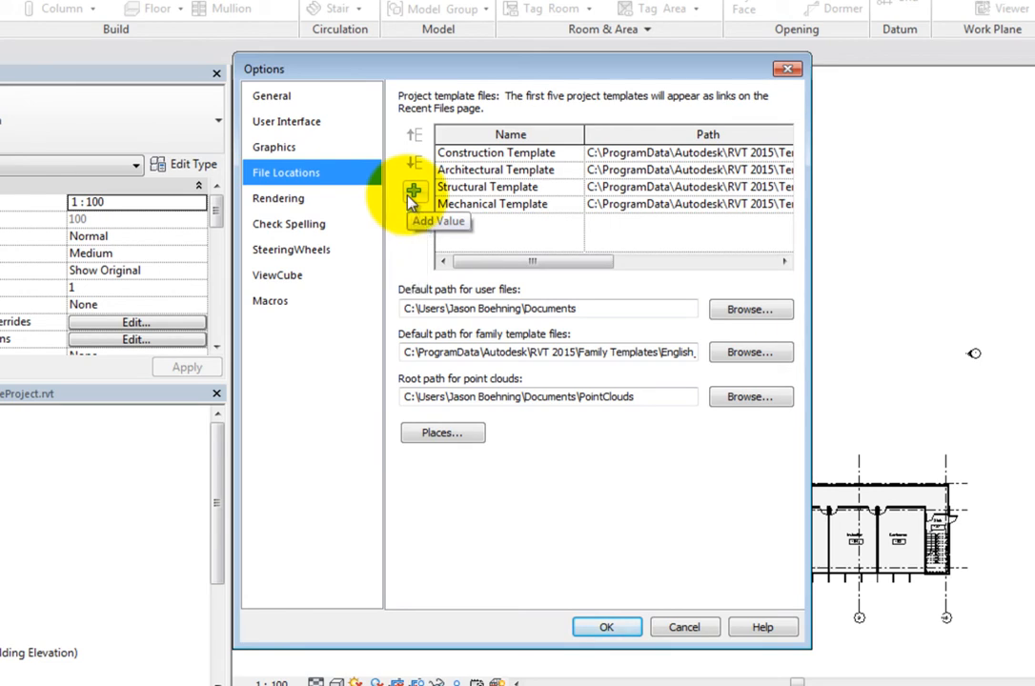
pyautogui.click(492, 204)
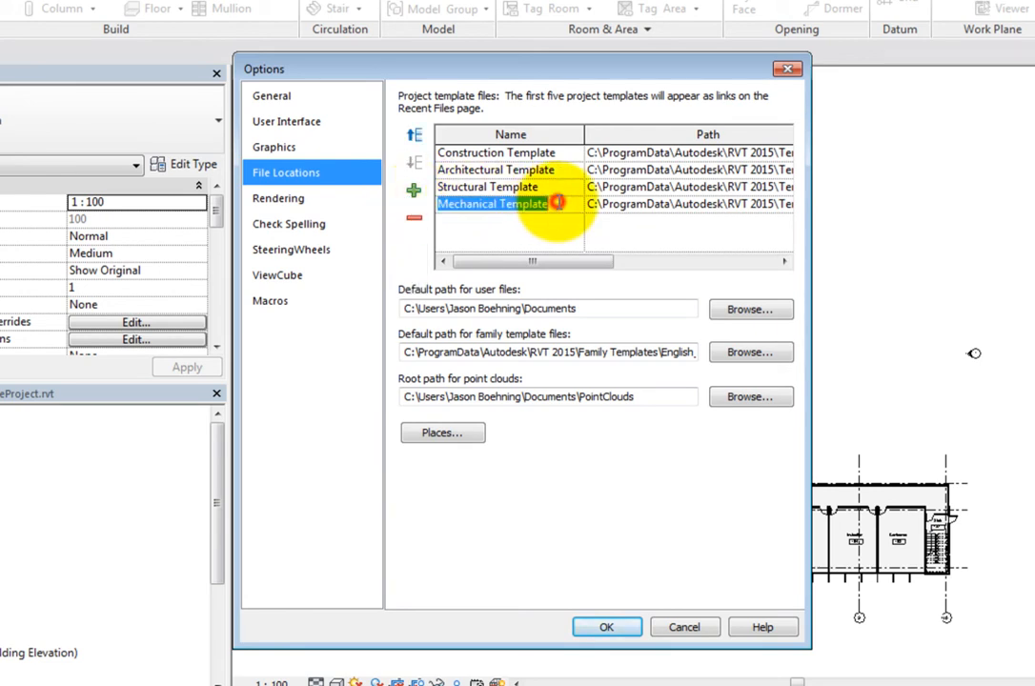
pyautogui.moveTo(408, 218)
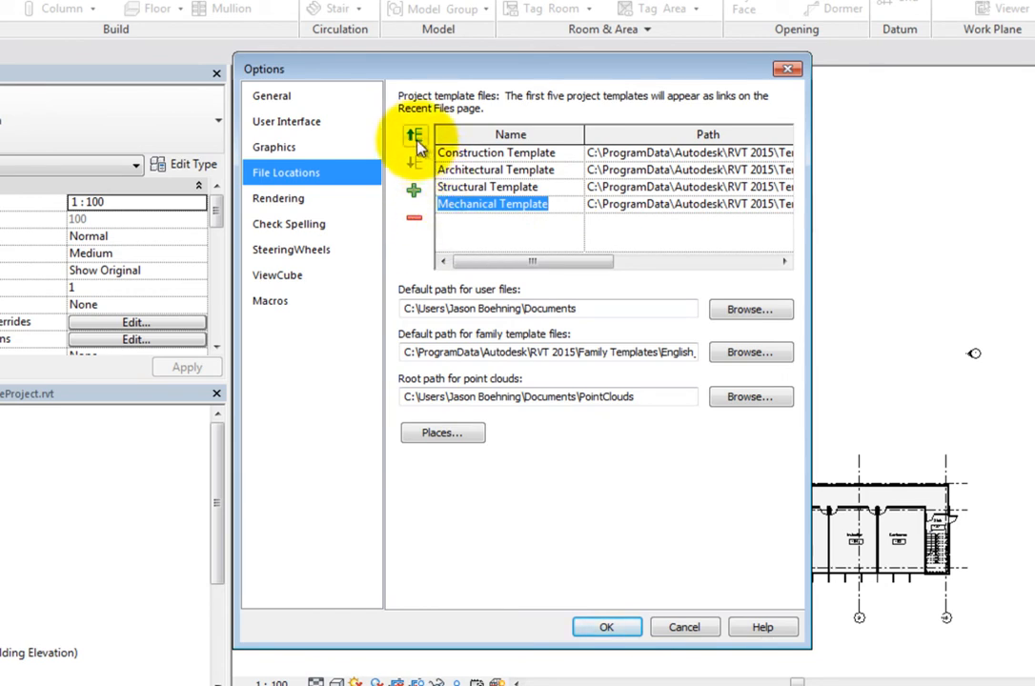
pyautogui.click(412, 134)
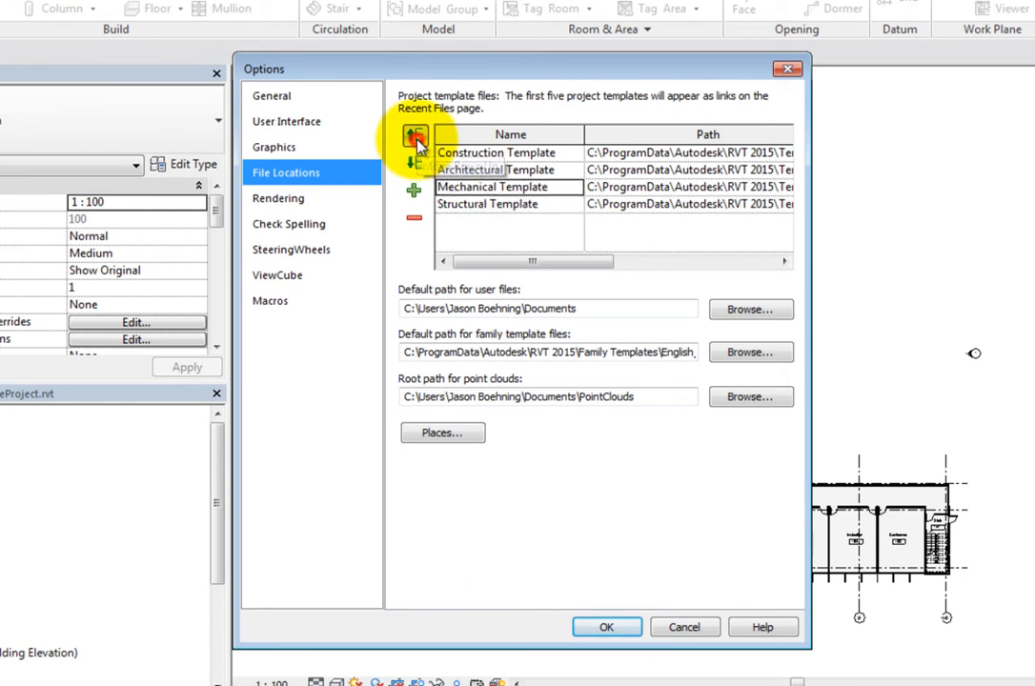
pyautogui.click(414, 136)
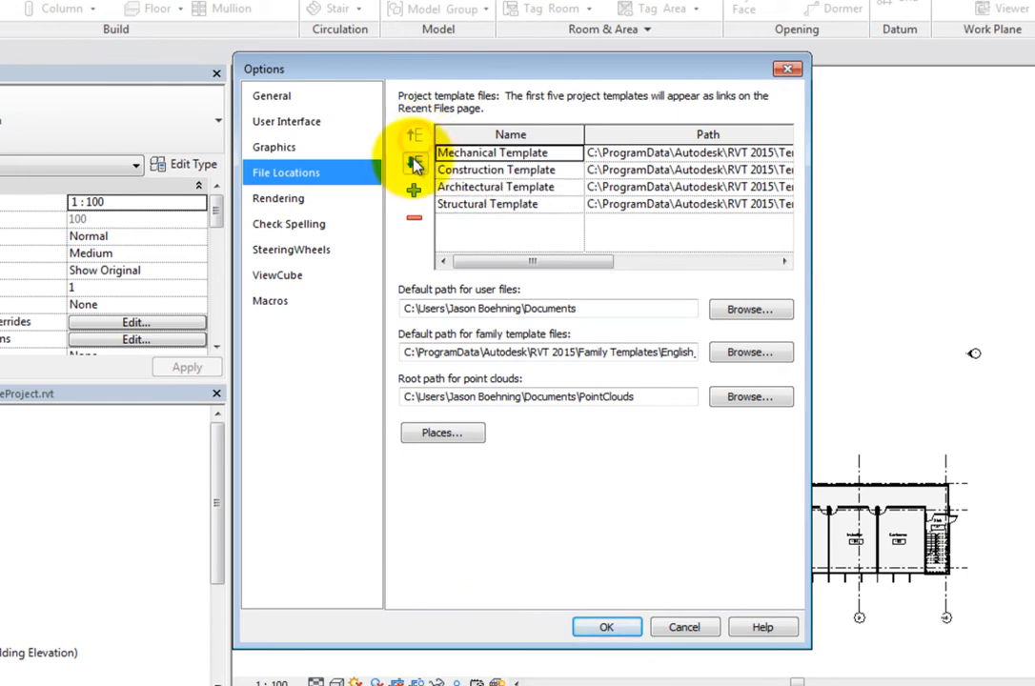
pyautogui.click(412, 164)
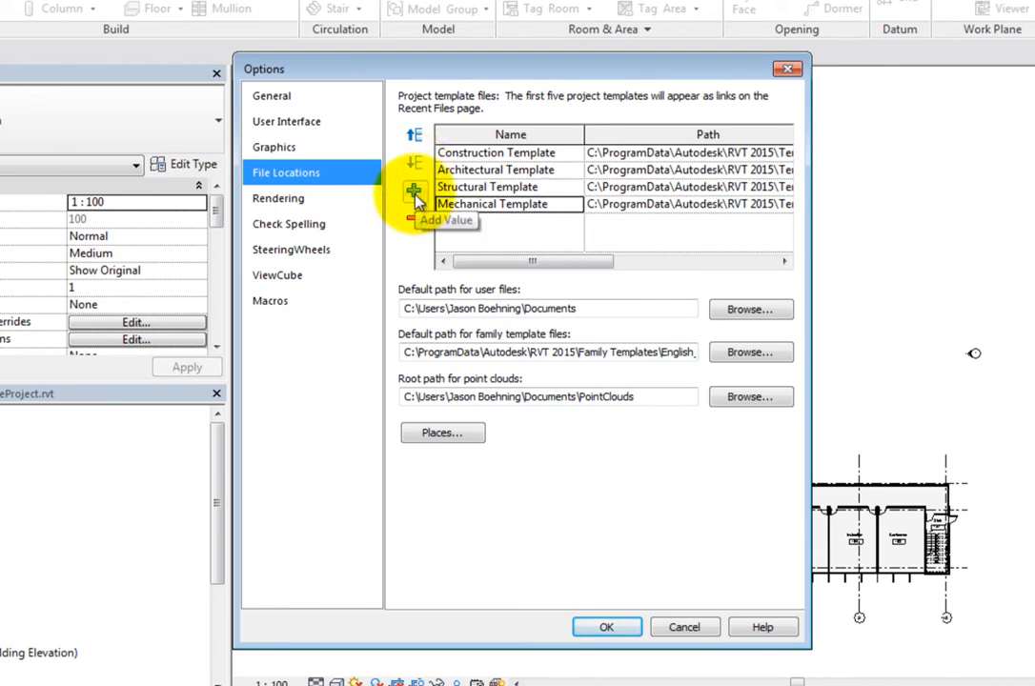
# - Add Commercial-Default.rte from the US Imperial folder as a fifth project template
pyautogui.click(412, 191)
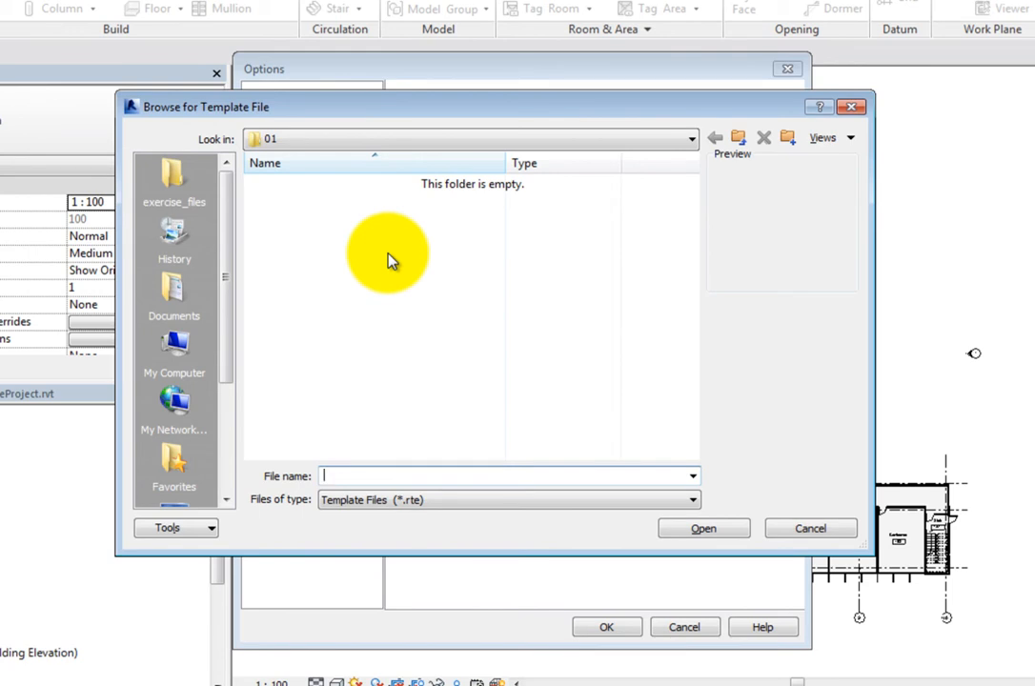
pyautogui.moveTo(237, 275)
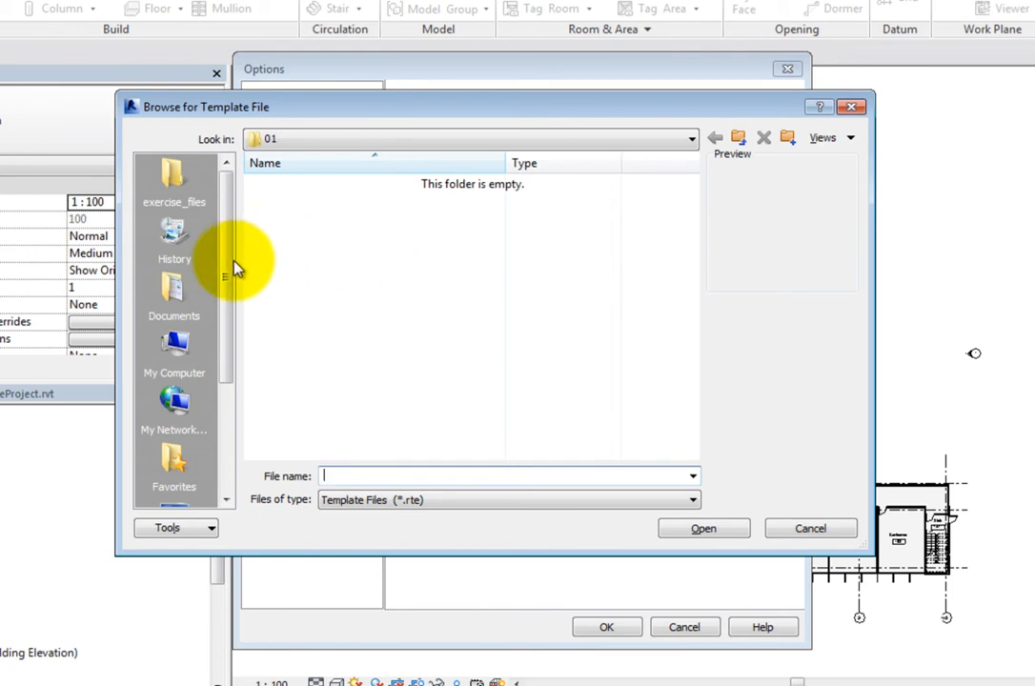
pyautogui.scroll(-3)
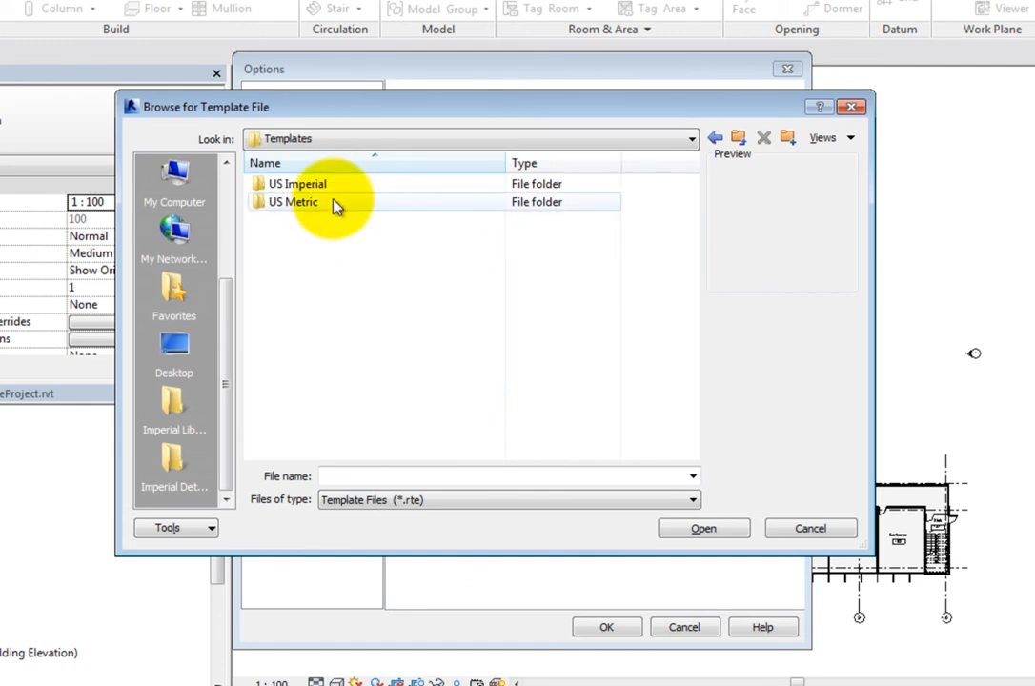
pyautogui.doubleClick(297, 183)
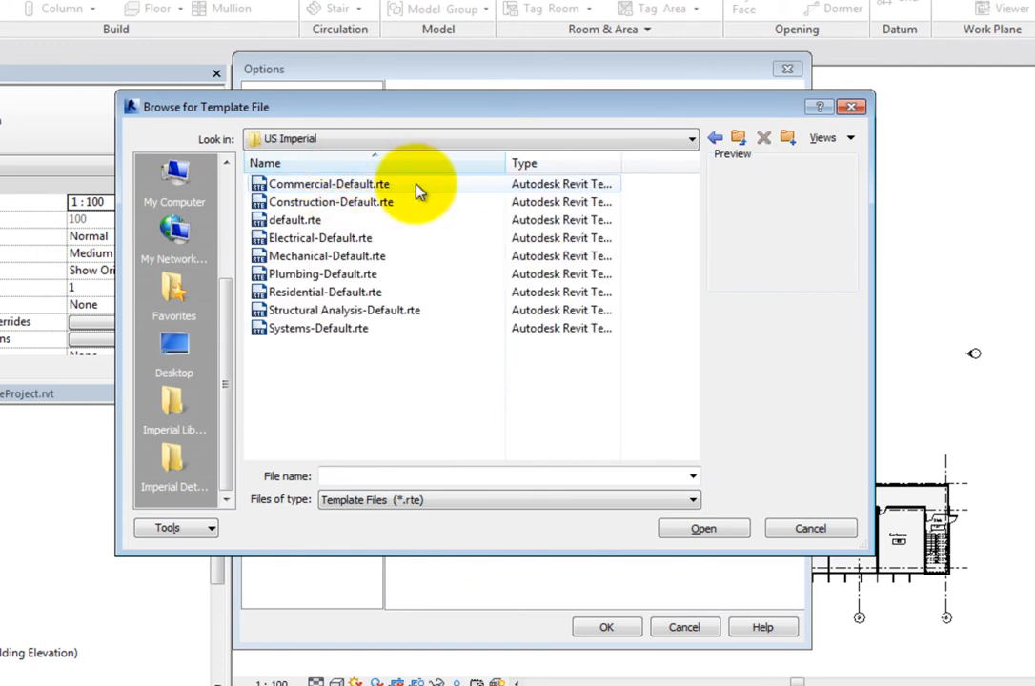
pyautogui.click(328, 183)
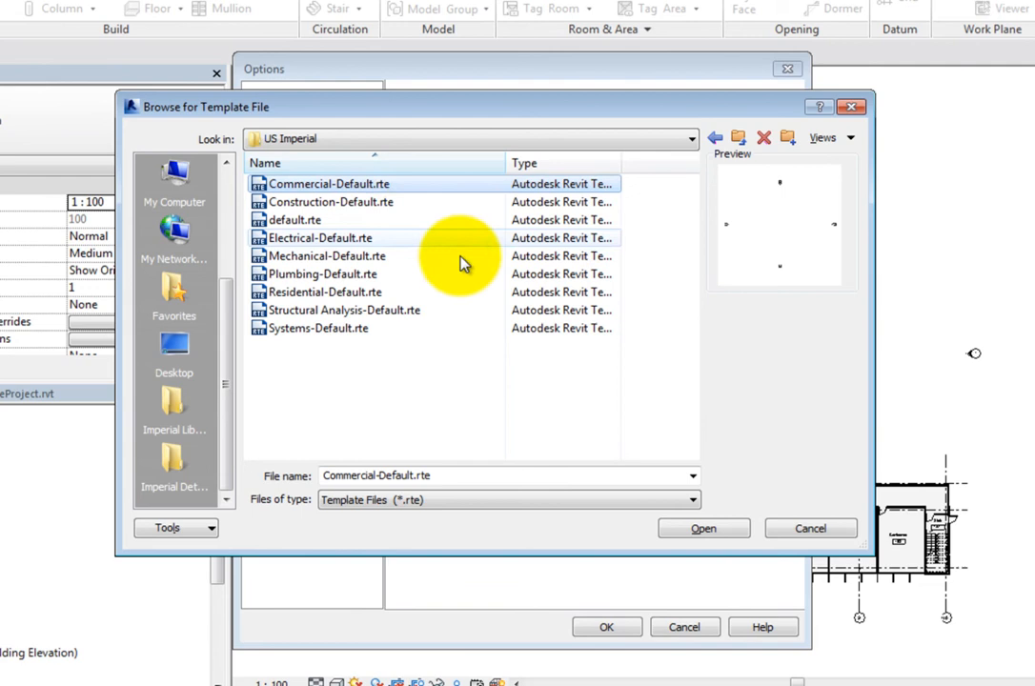
pyautogui.click(704, 528)
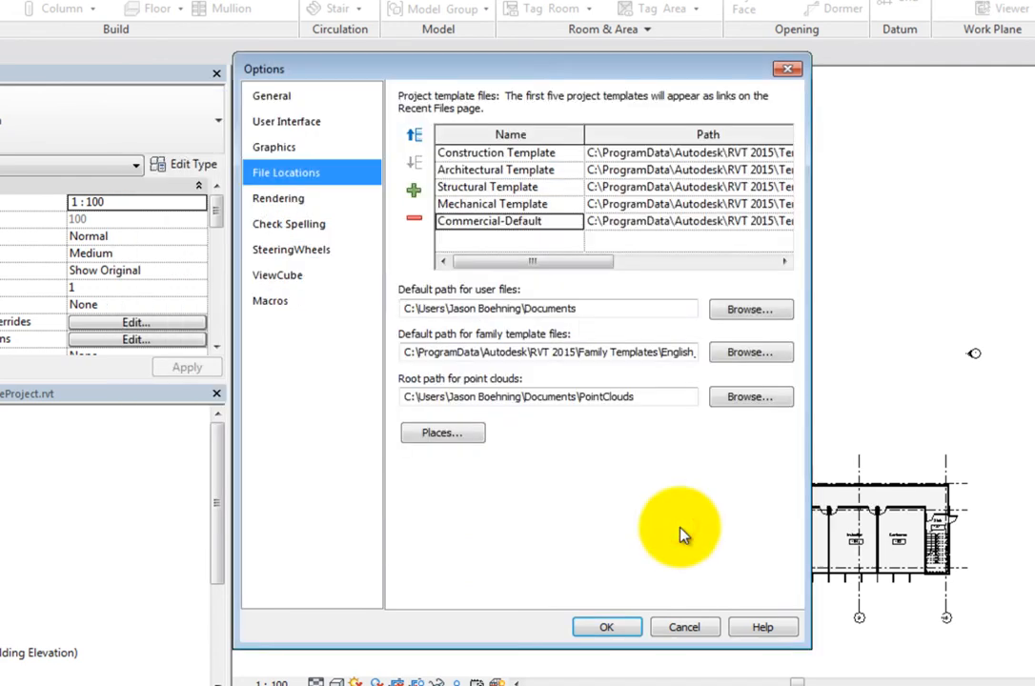
pyautogui.doubleClick(489, 221)
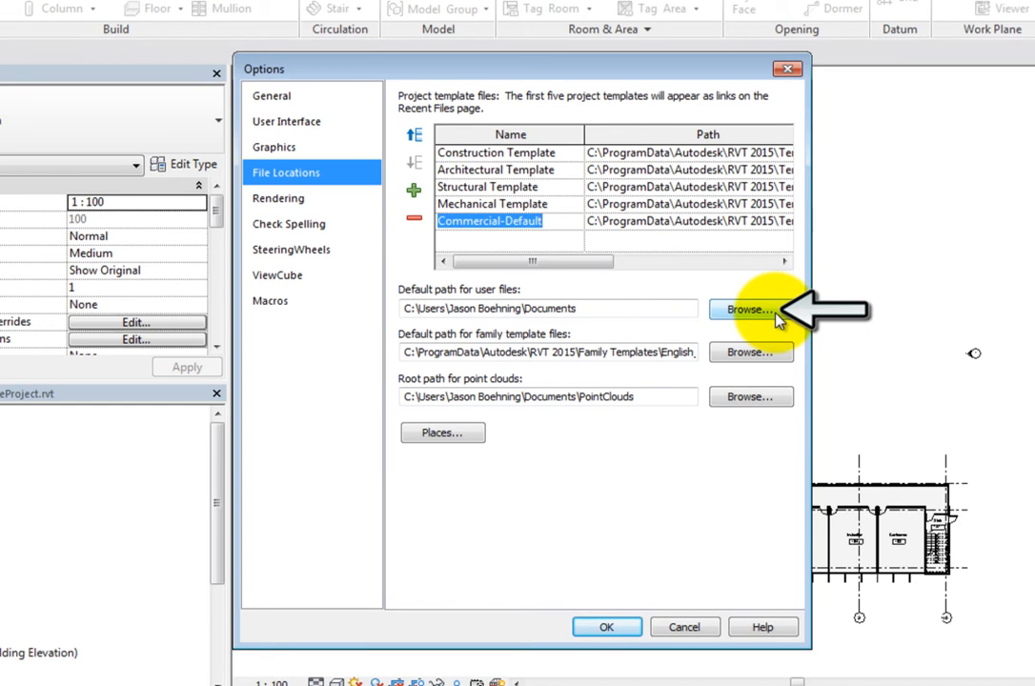
pyautogui.click(750, 309)
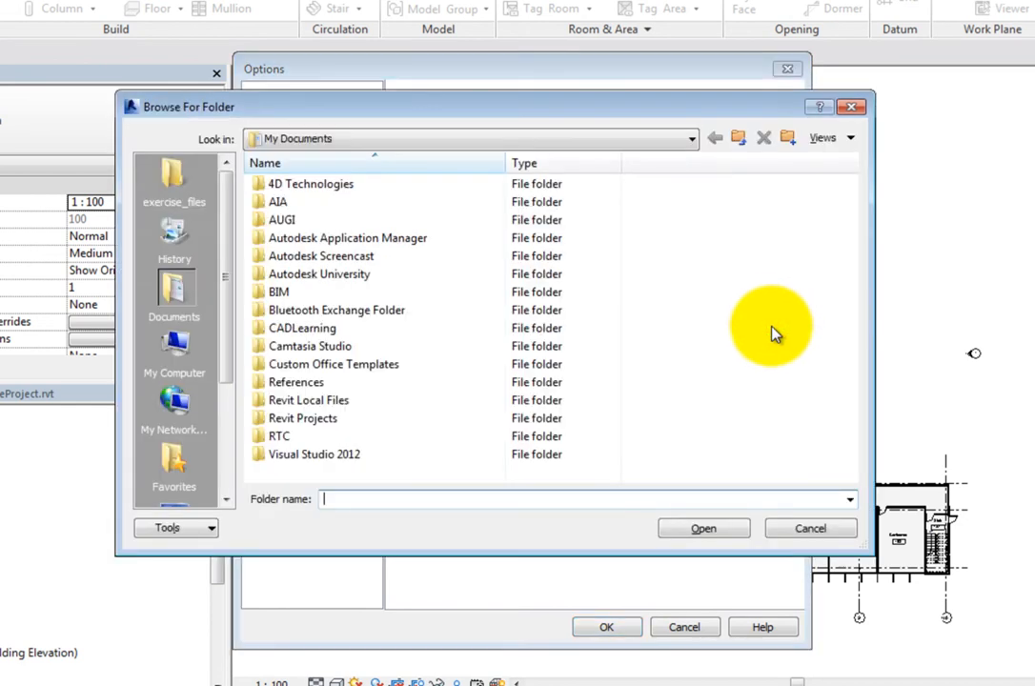
pyautogui.moveTo(660, 431)
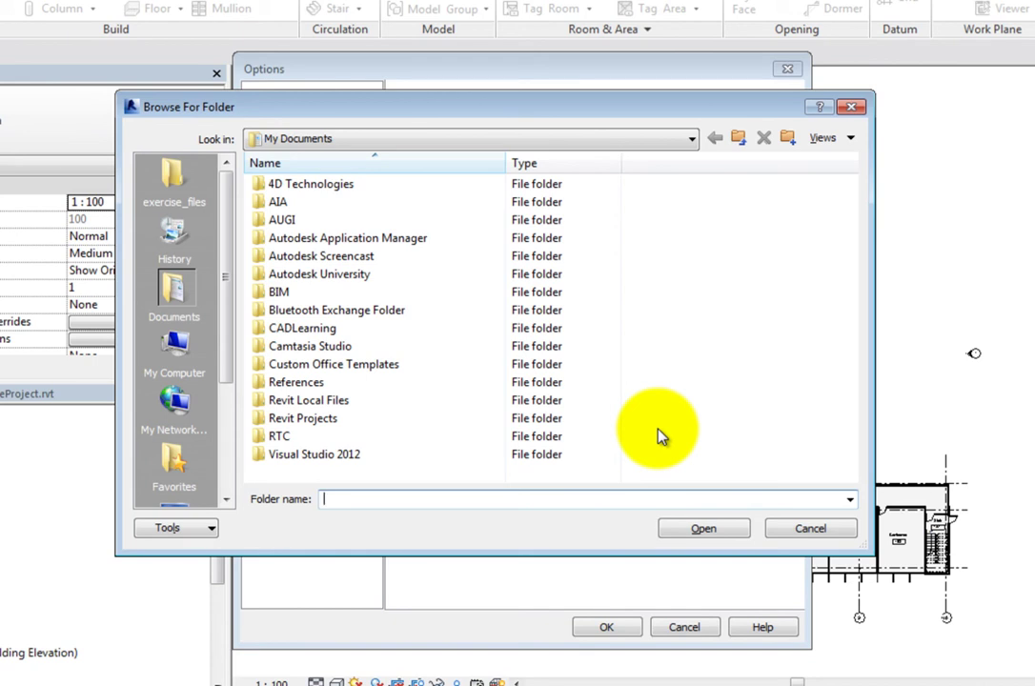
pyautogui.click(810, 526)
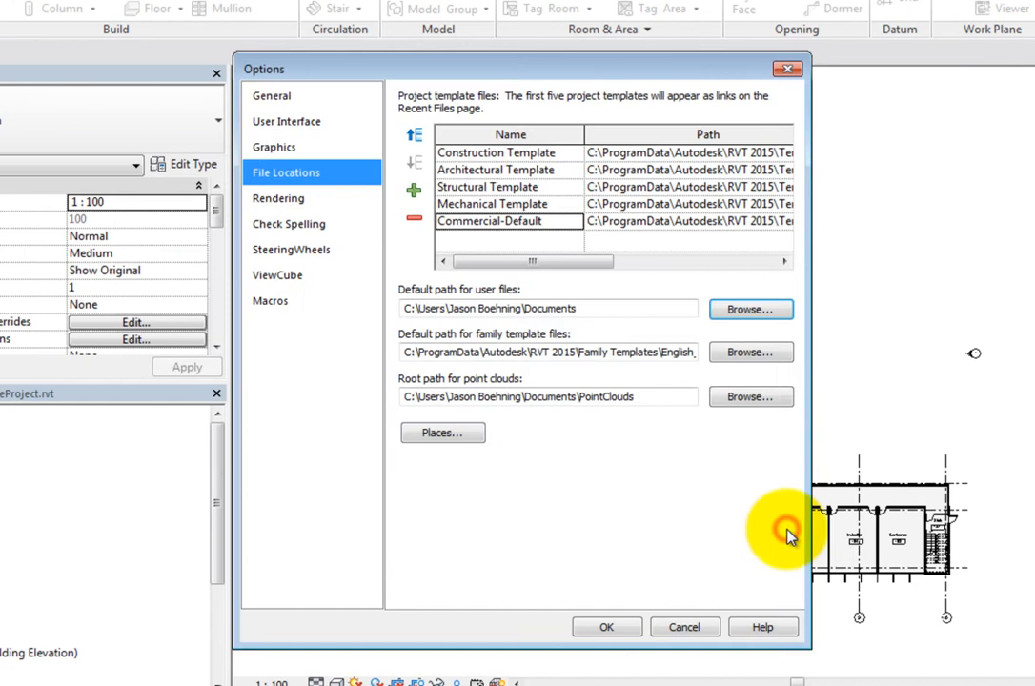
pyautogui.moveTo(726, 492)
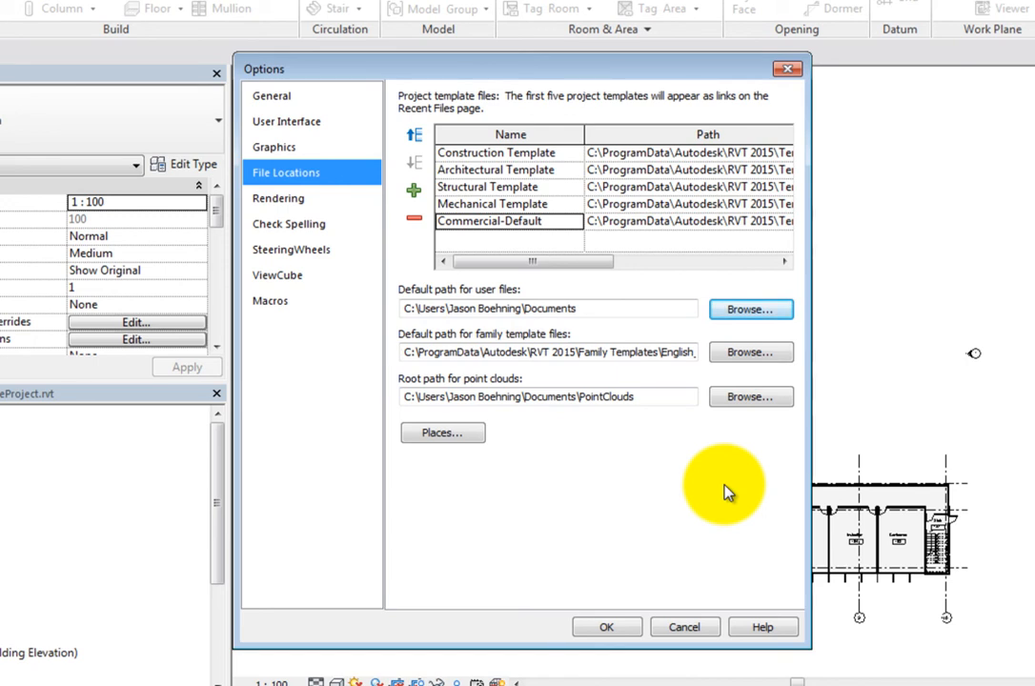
pyautogui.moveTo(715, 396)
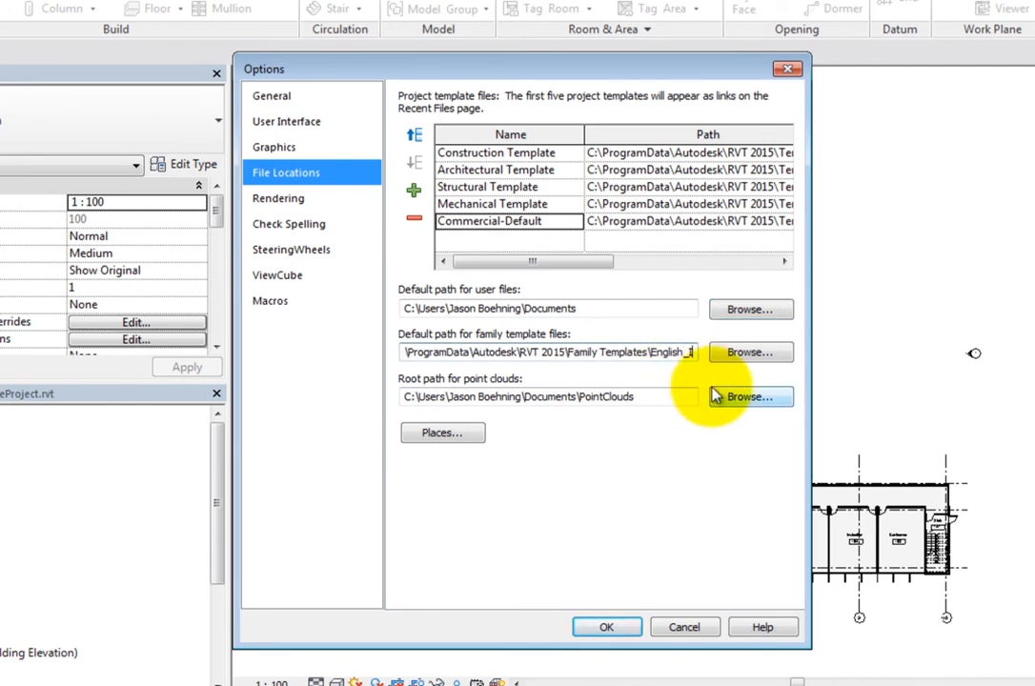
pyautogui.moveTo(743, 460)
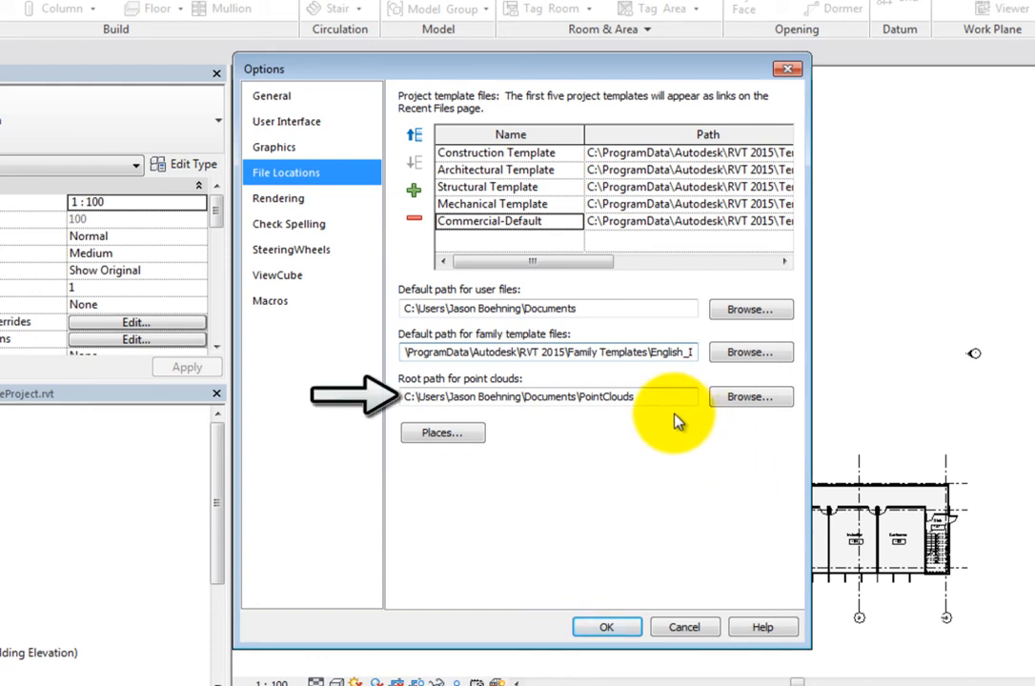
pyautogui.moveTo(669, 469)
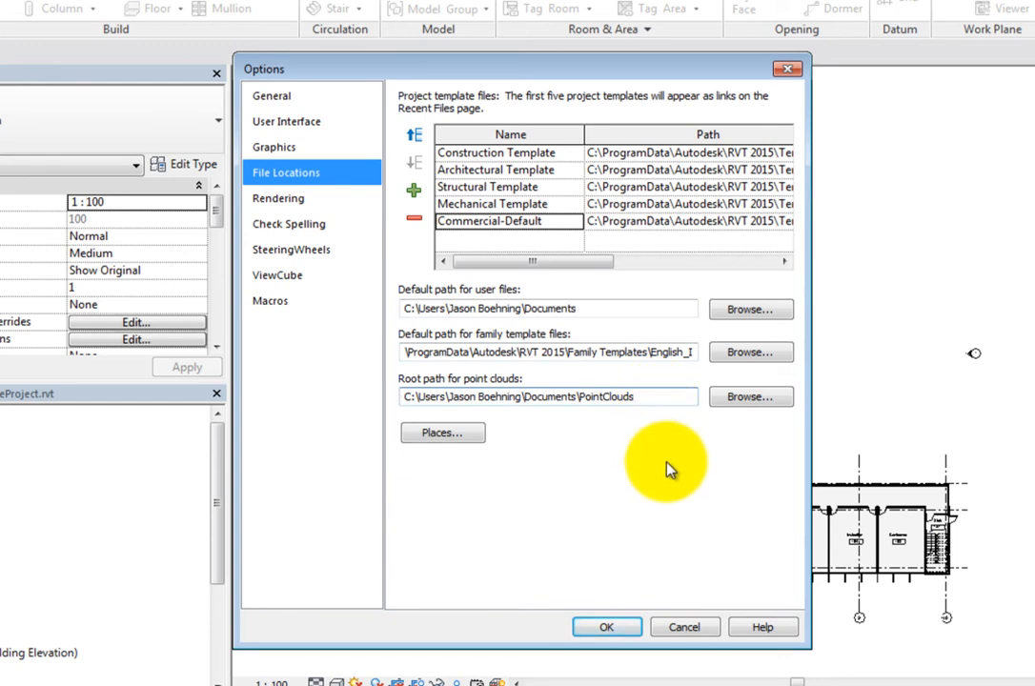
pyautogui.click(548, 397)
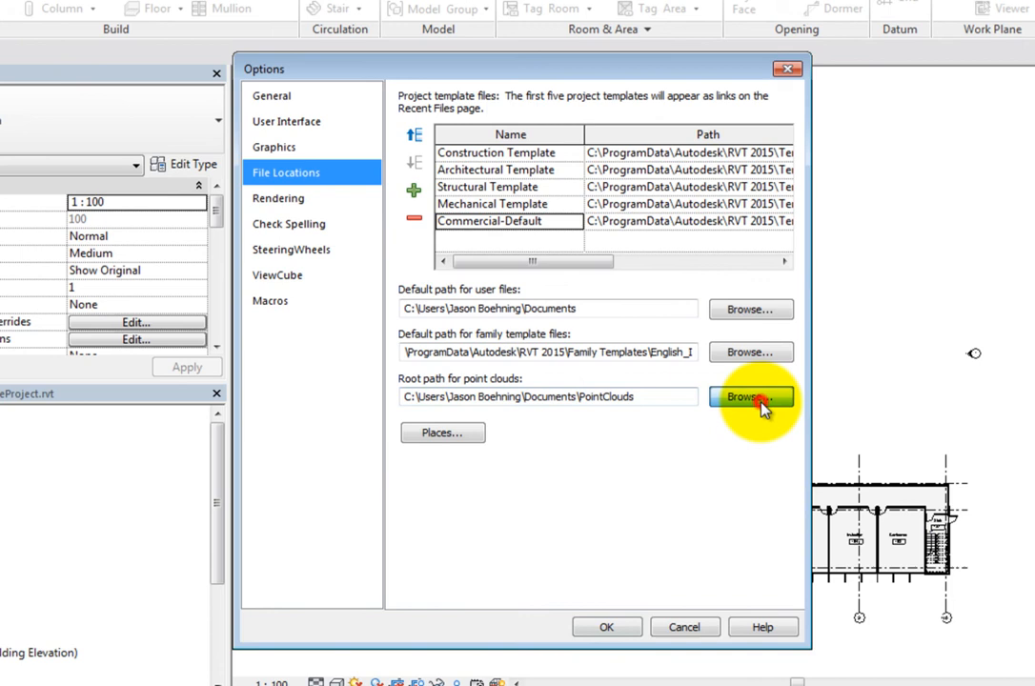
pyautogui.click(752, 397)
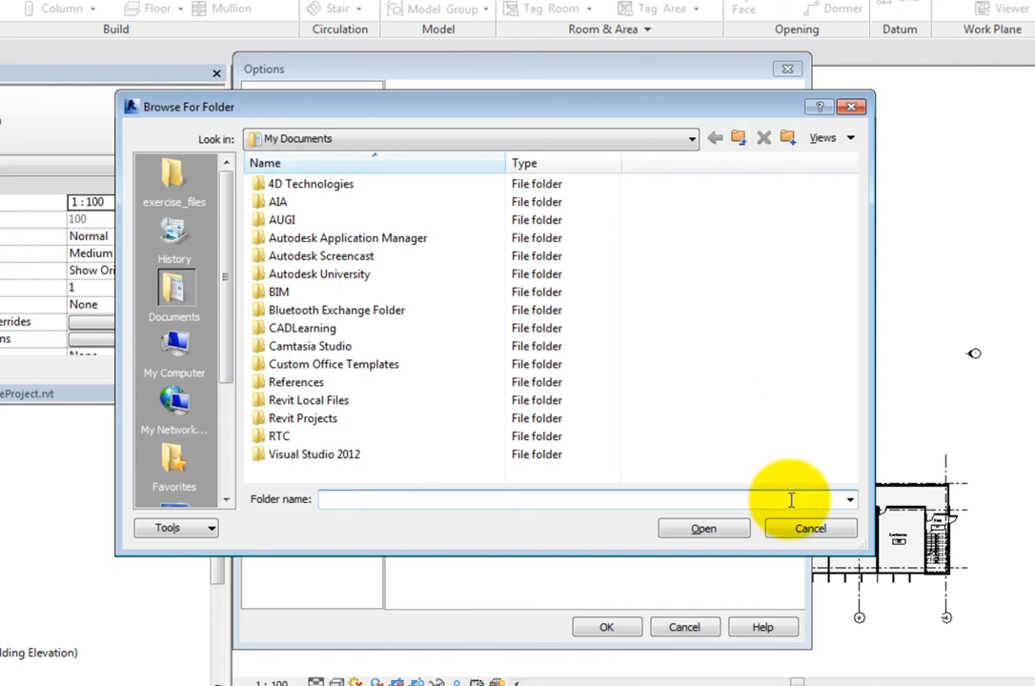
pyautogui.click(810, 528)
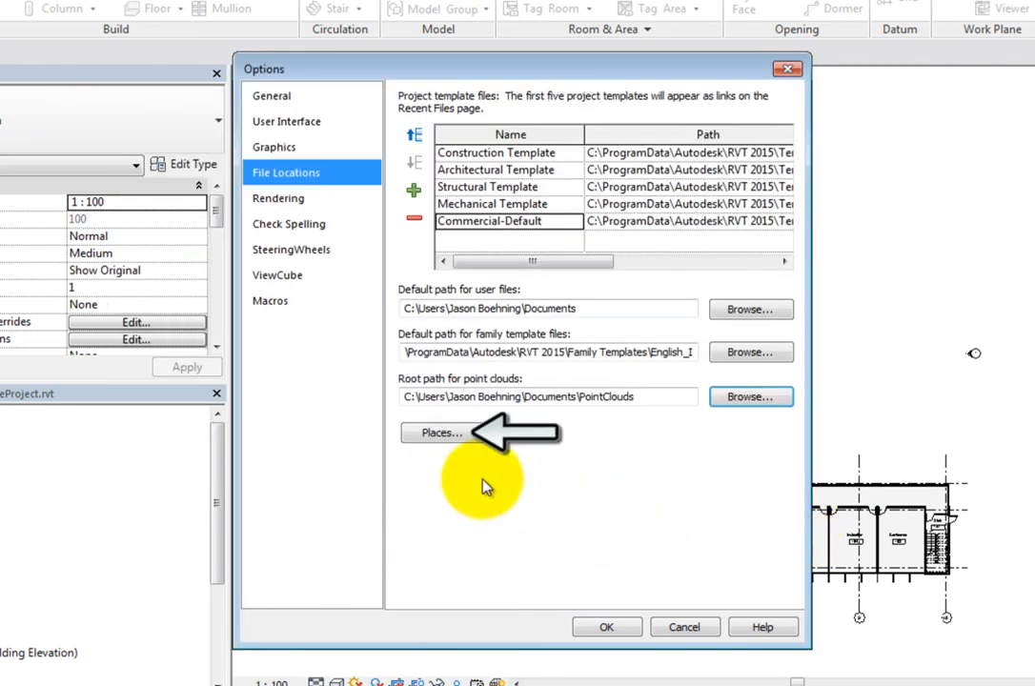
# - Bring up the Places list showing Imperial Library and Imperial Detail Library
pyautogui.click(439, 432)
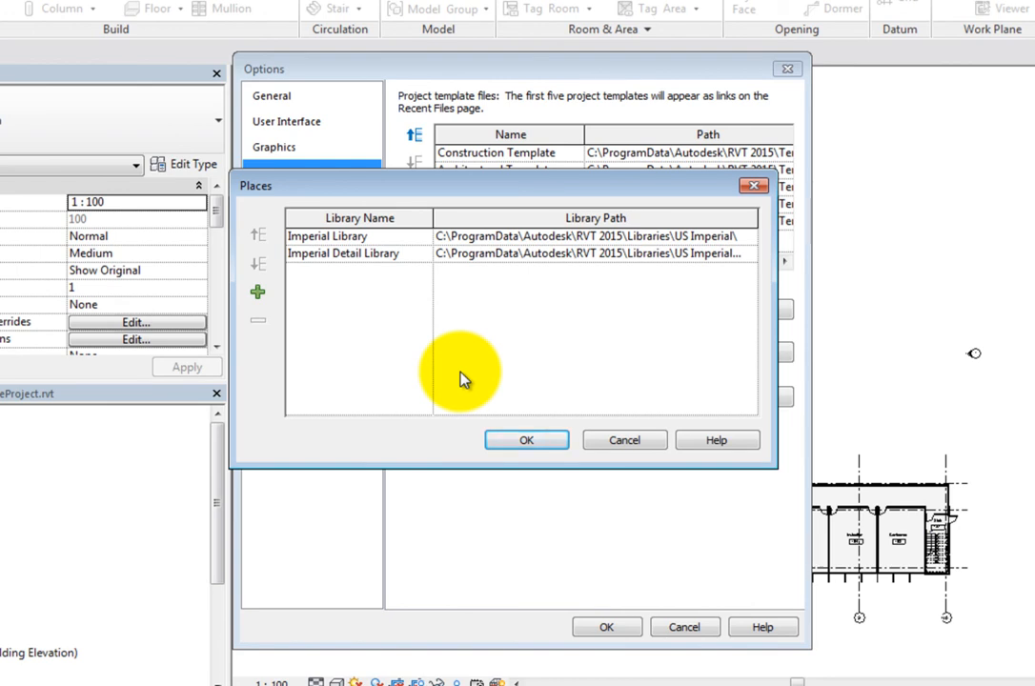
pyautogui.moveTo(257, 294)
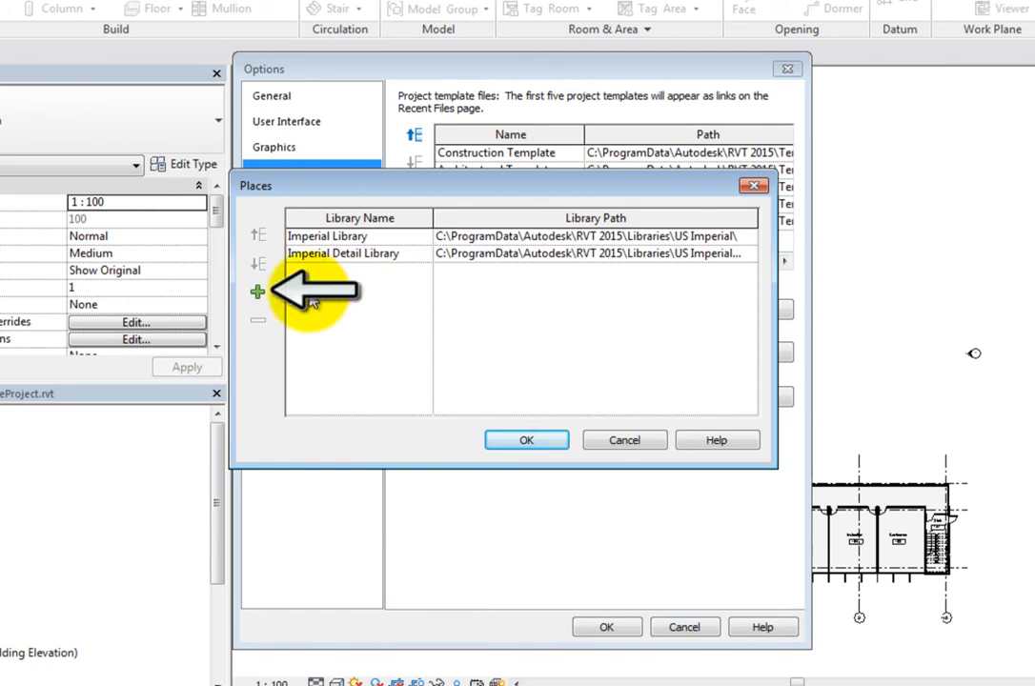
# - Add a new library place and rename it Metric Library, ready to set its path
pyautogui.click(256, 294)
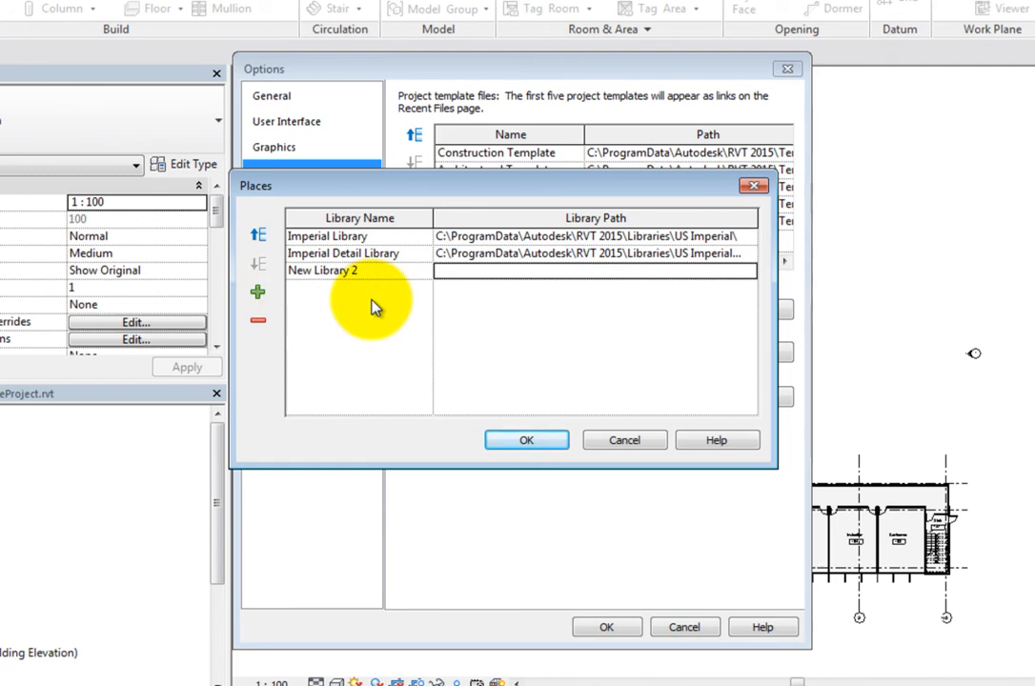
pyautogui.doubleClick(323, 271)
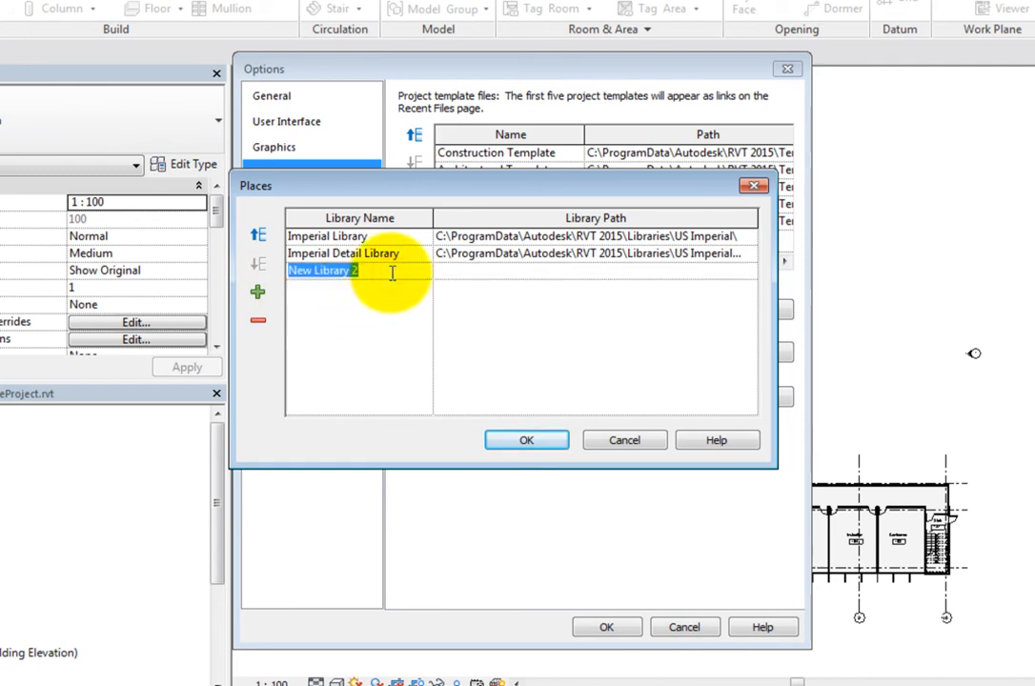
pyautogui.write('Metric')
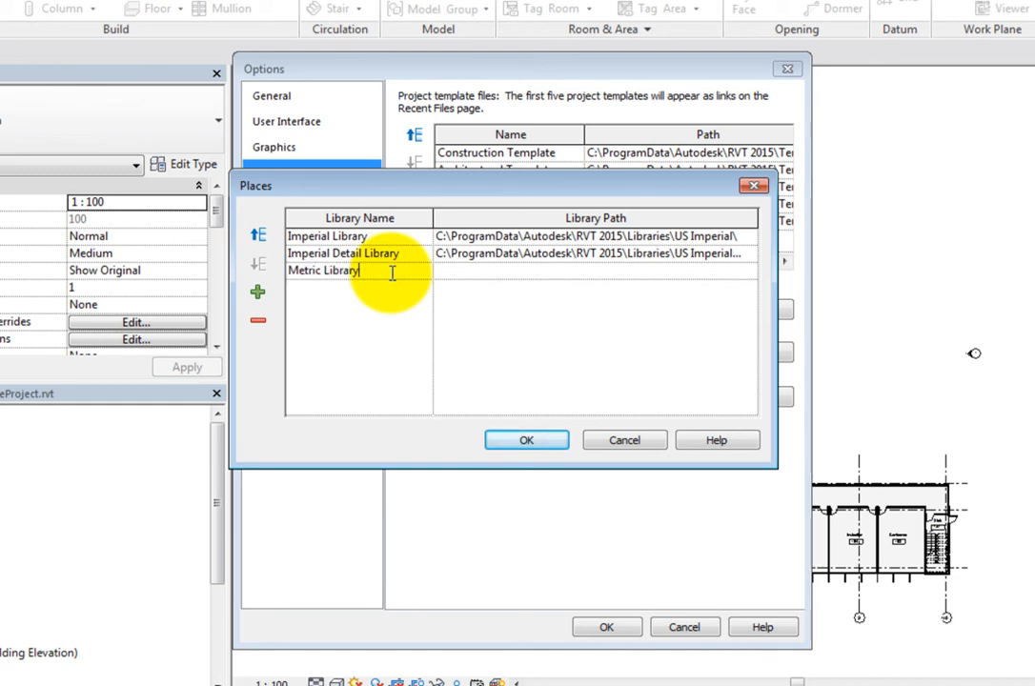
pyautogui.click(478, 280)
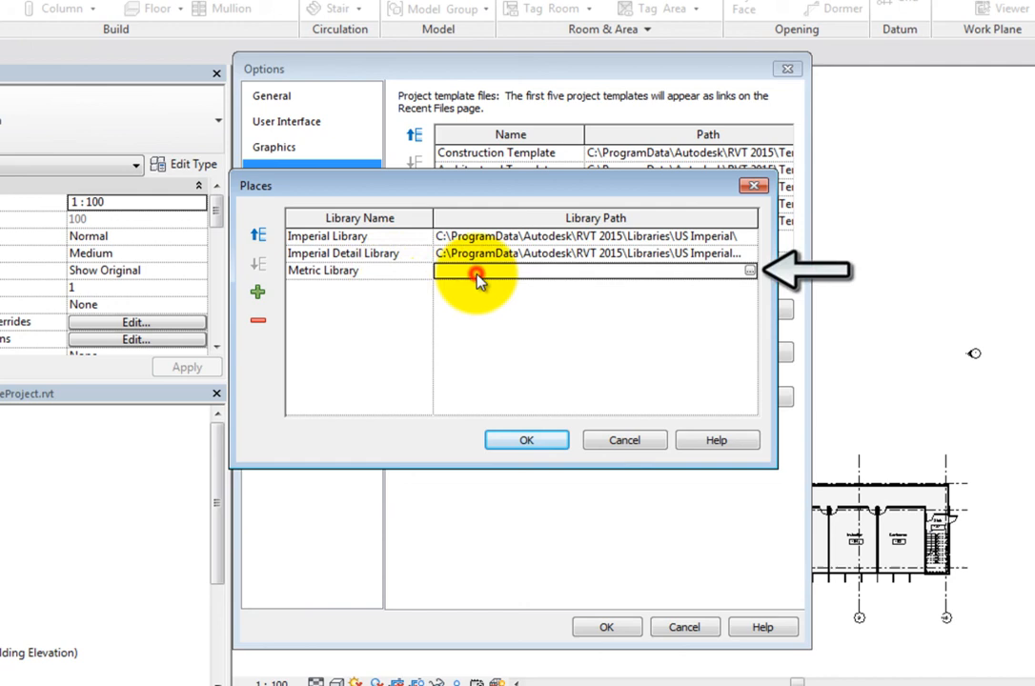
# - Browse to Libraries and choose the US Metric folder as the Metric Library path
pyautogui.click(752, 271)
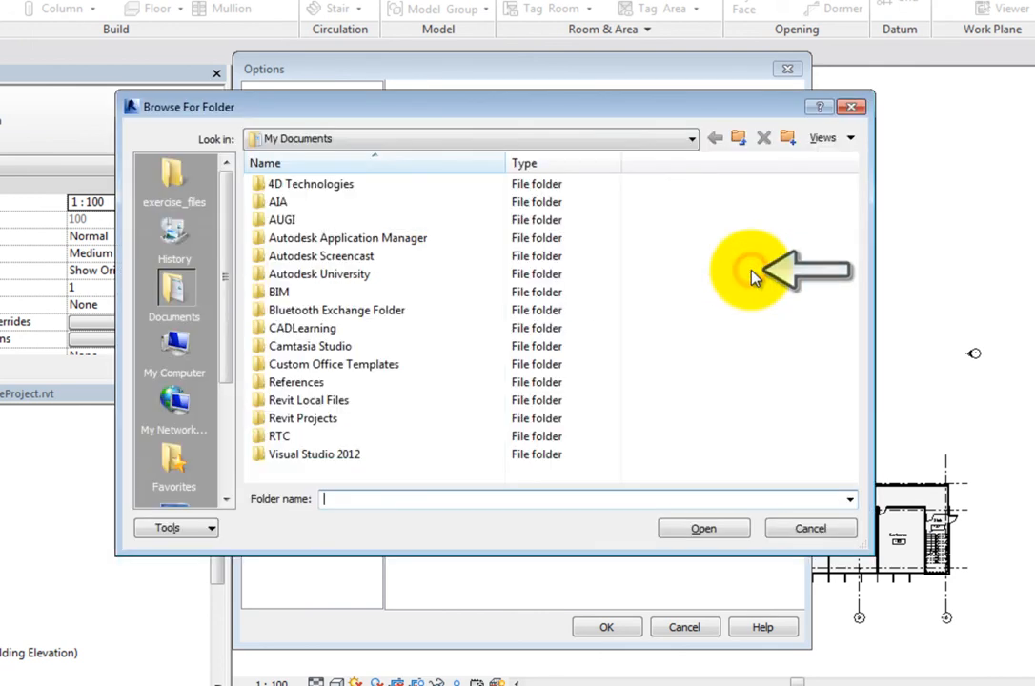
pyautogui.scroll(-3)
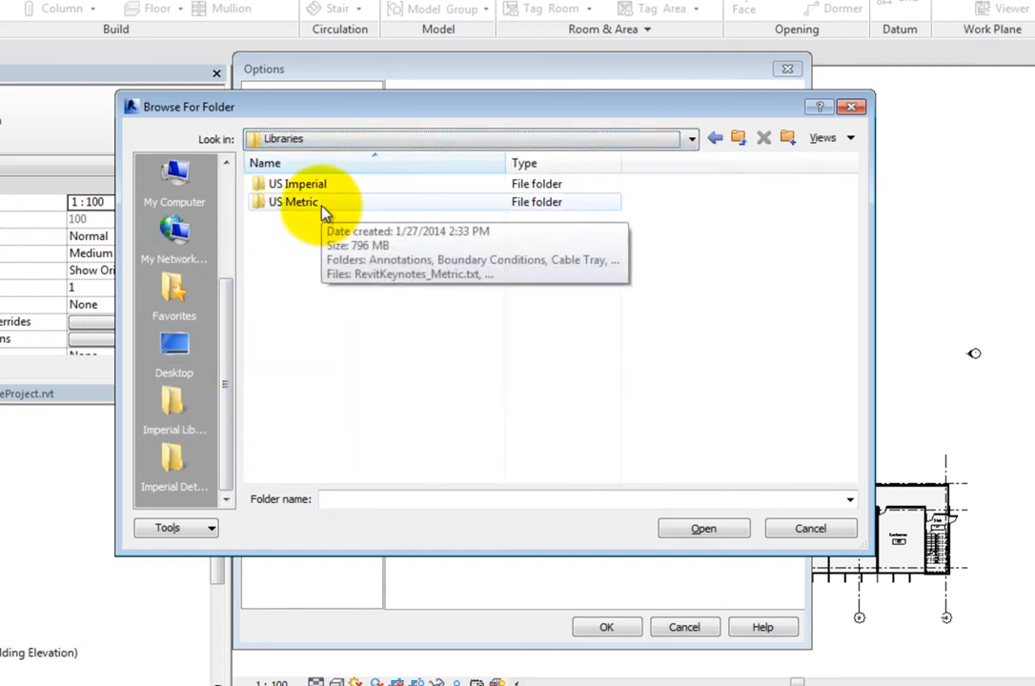
pyautogui.doubleClick(290, 202)
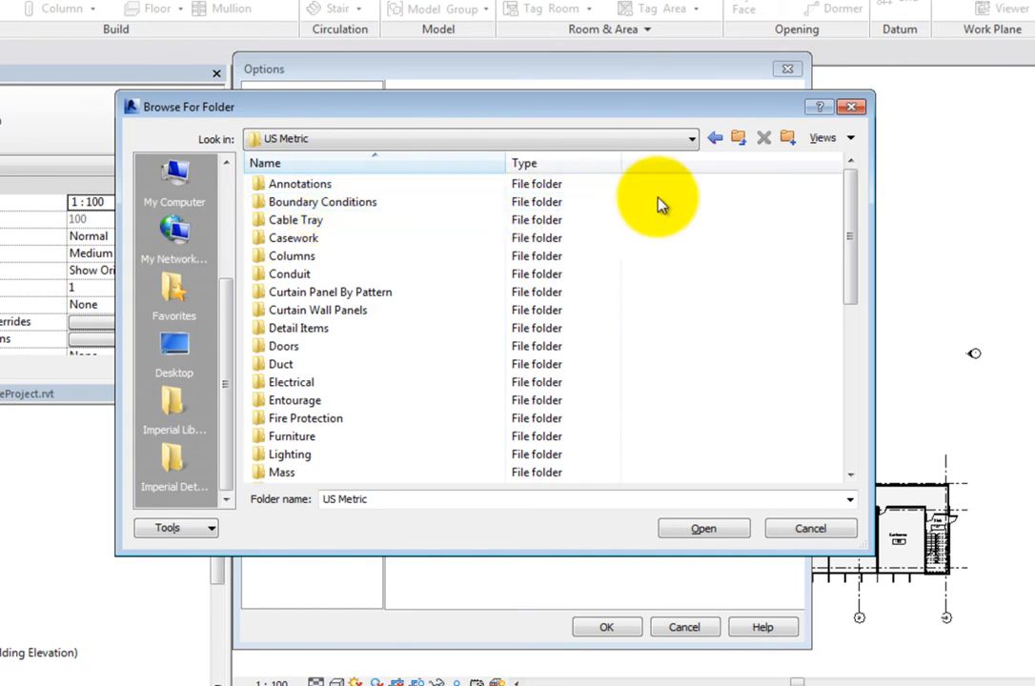
pyautogui.click(715, 138)
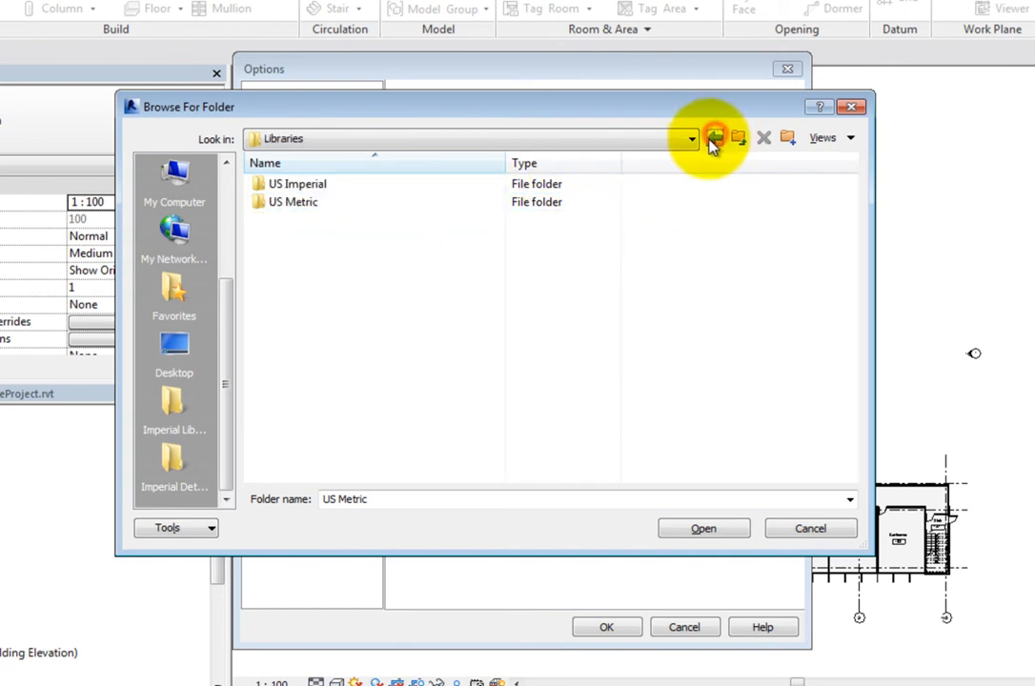
pyautogui.click(294, 202)
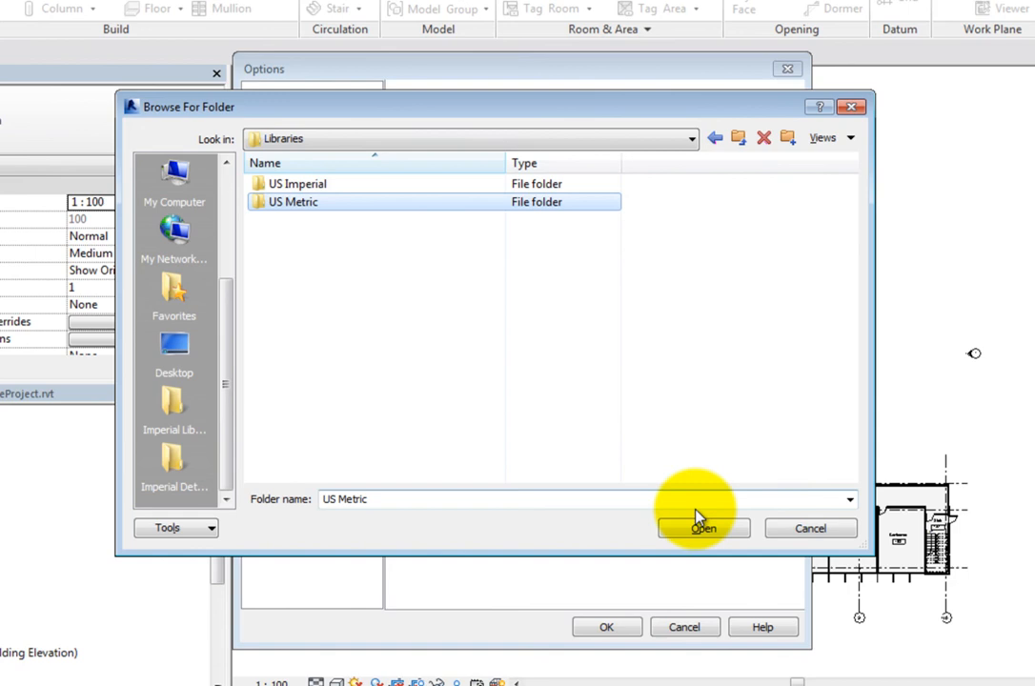
pyautogui.click(704, 528)
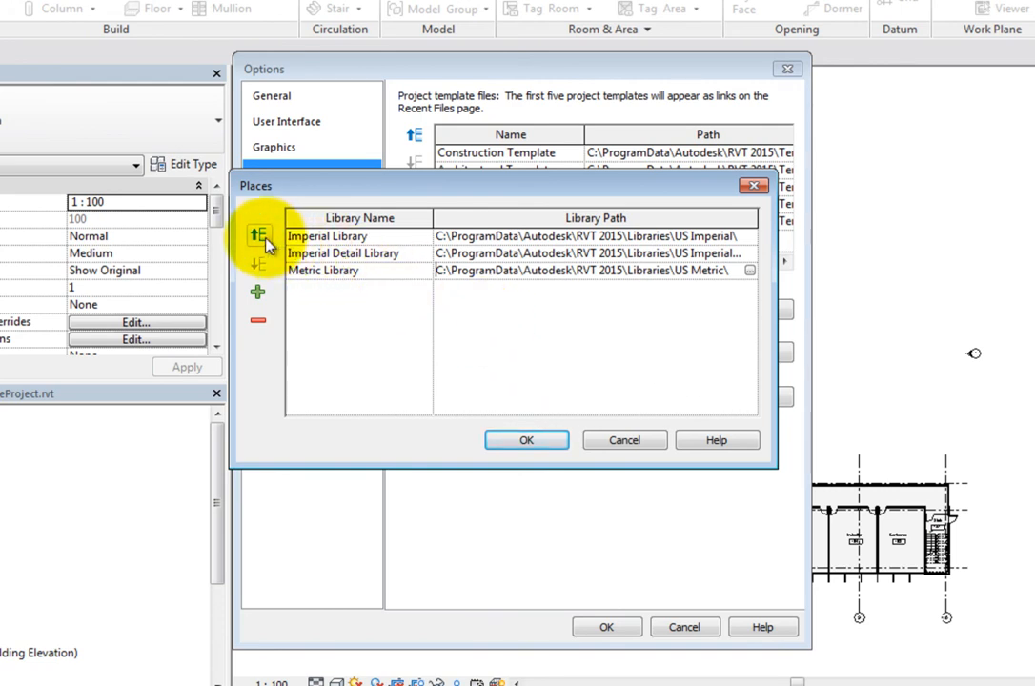
# - Accept the updated Places list and close Options, returning to the Level 1 floor plan
pyautogui.click(258, 236)
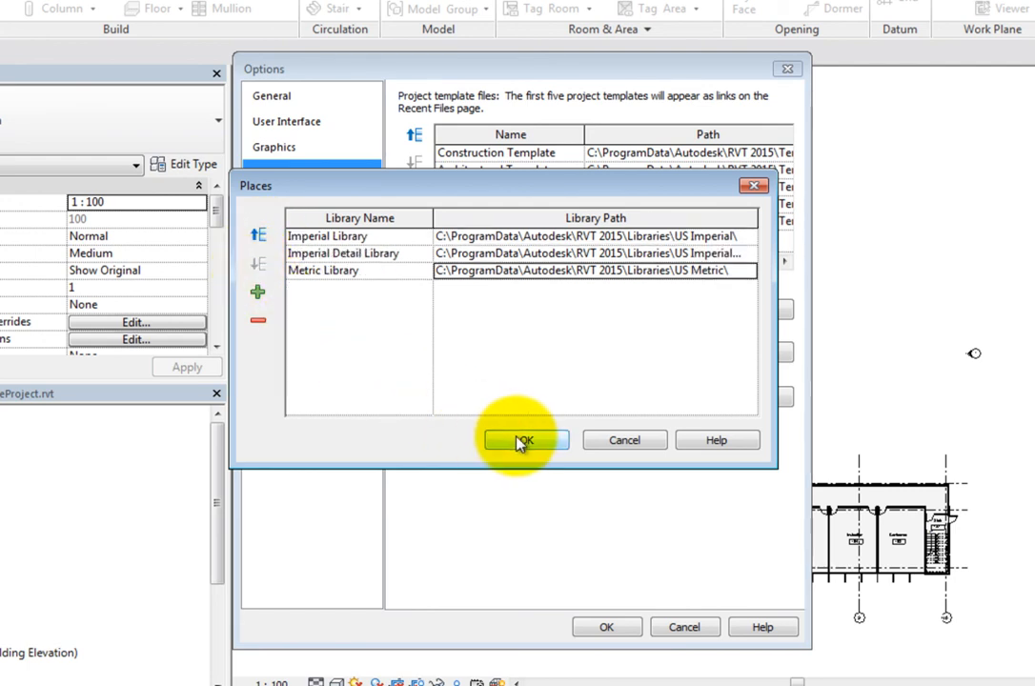
pyautogui.click(527, 439)
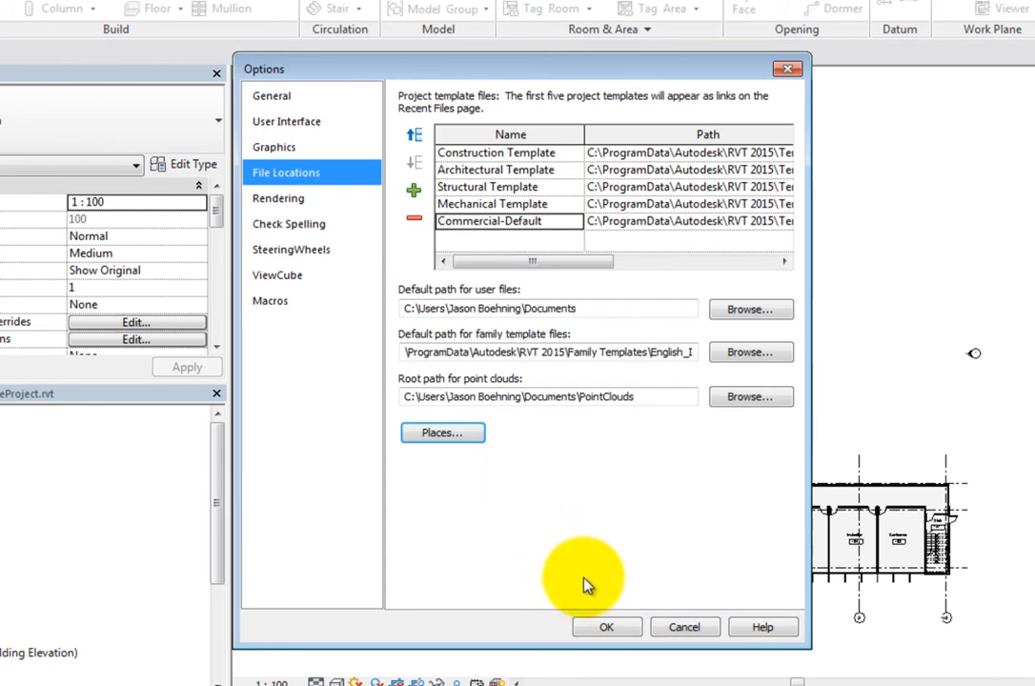
pyautogui.click(606, 627)
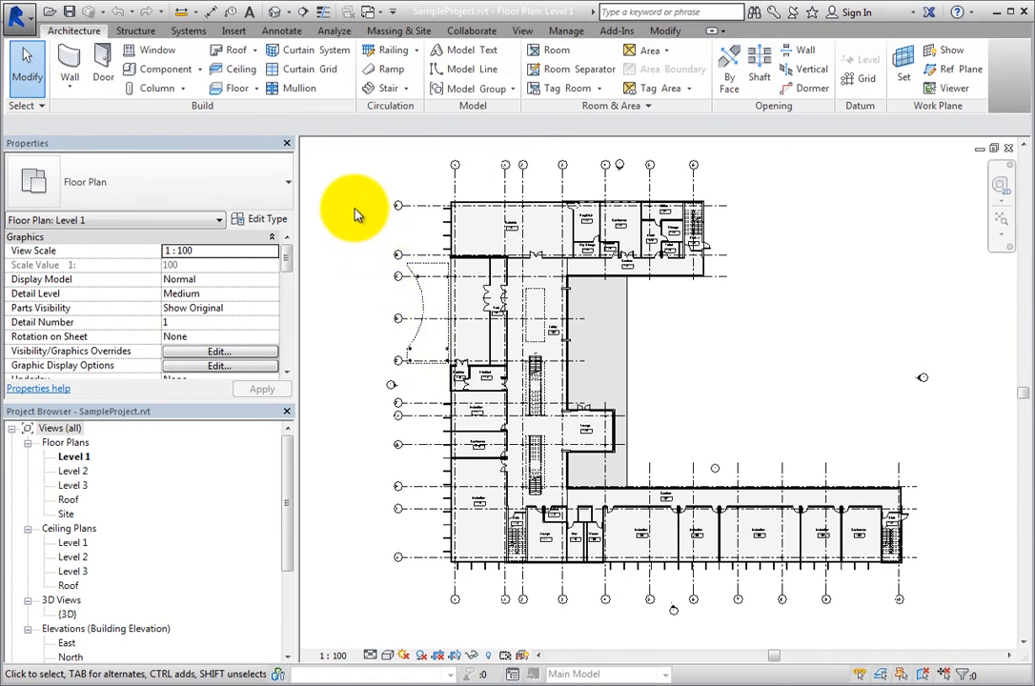
pyautogui.moveTo(51, 16)
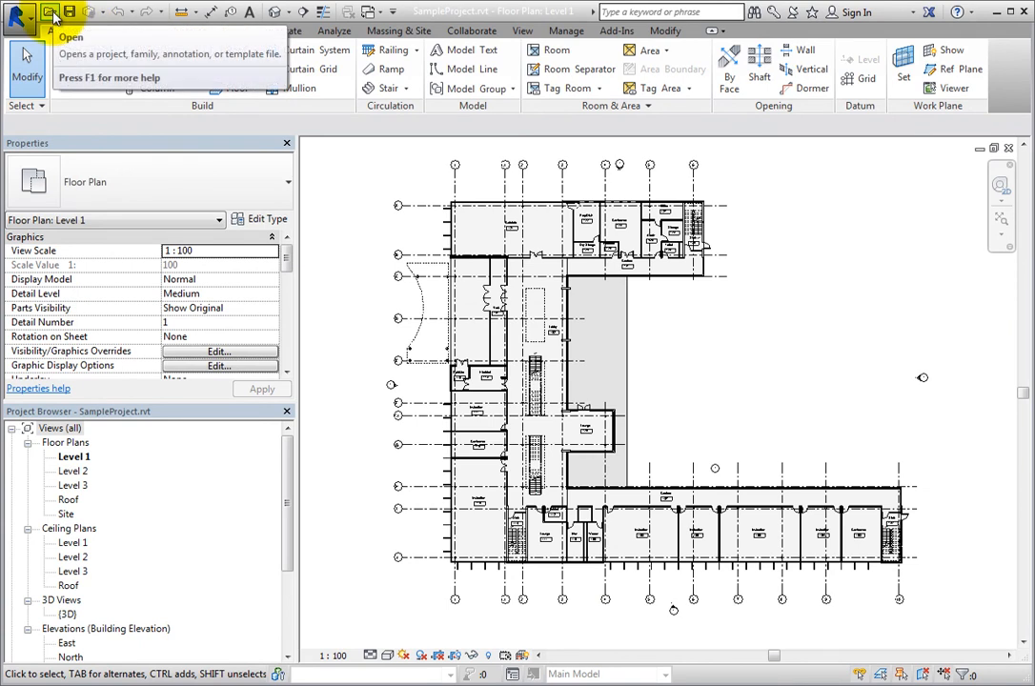
# - Bring up the Open dialog from the Quick Access Toolbar, showing My Documents
pyautogui.click(52, 15)
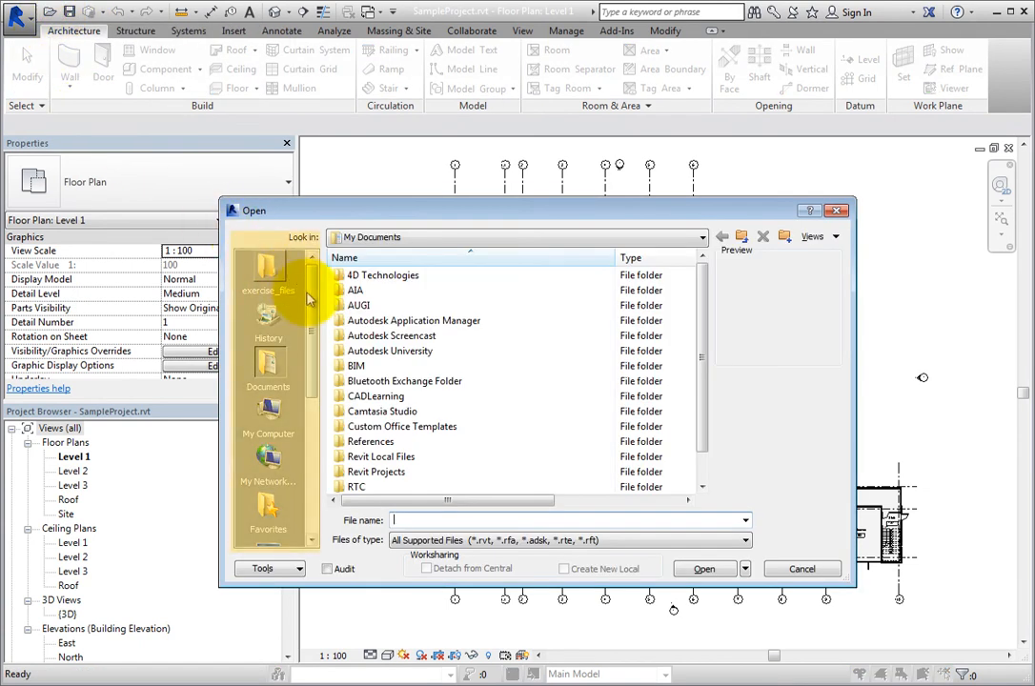